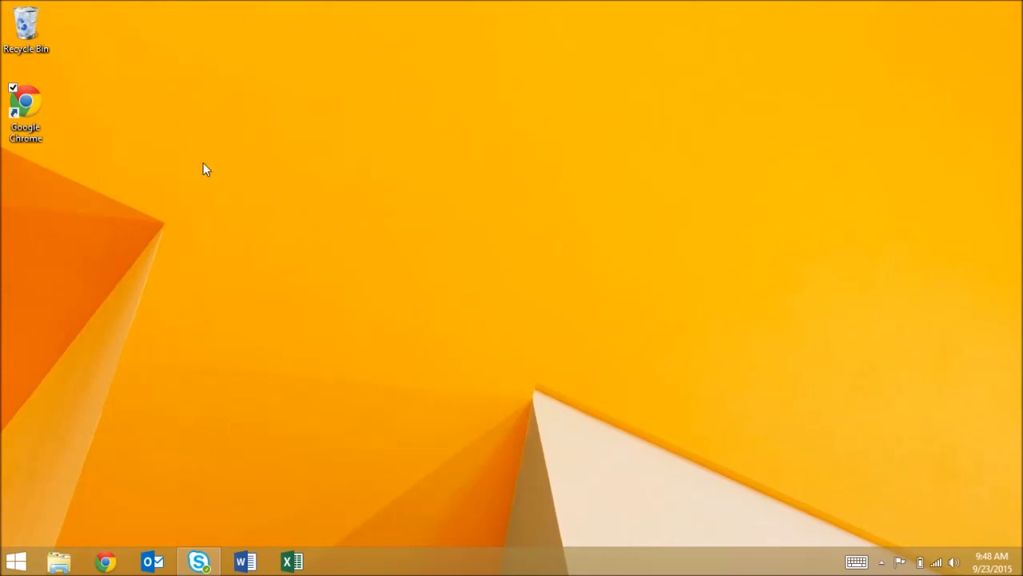
# Launch Chrome from the desktop, landing on the Park Hill School District home page
pyautogui.click(106, 560)
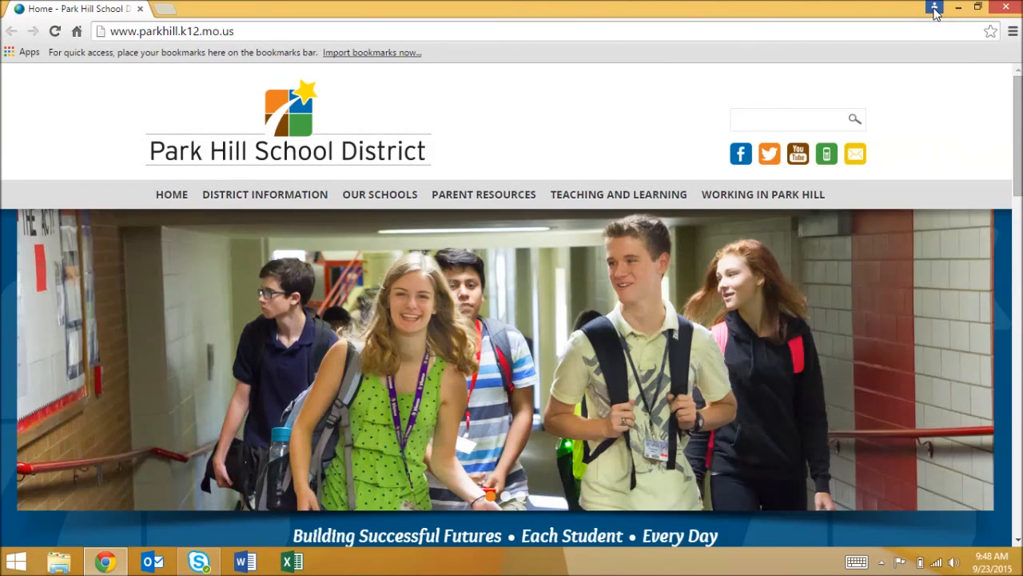
pyautogui.click(934, 10)
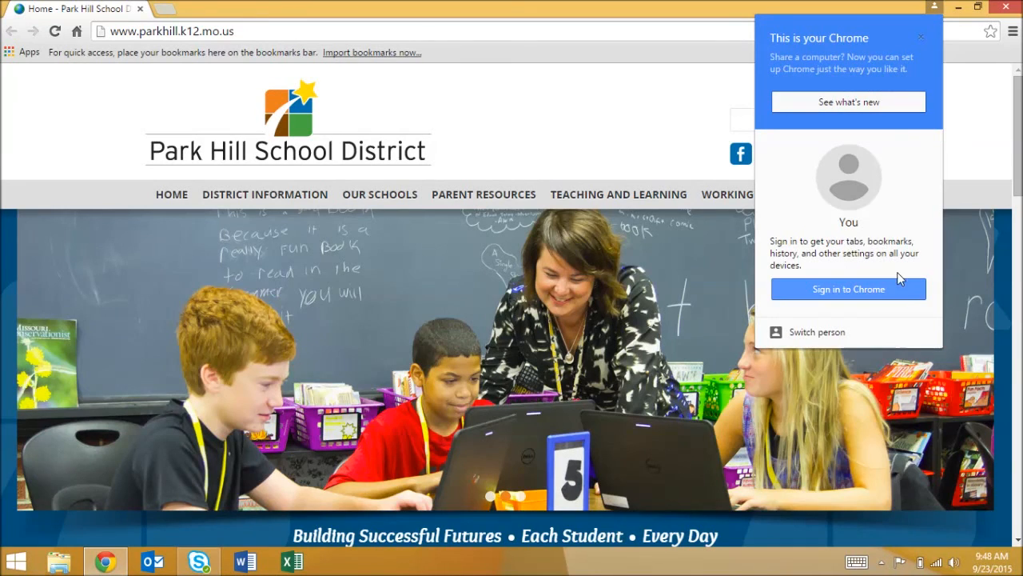
pyautogui.click(847, 288)
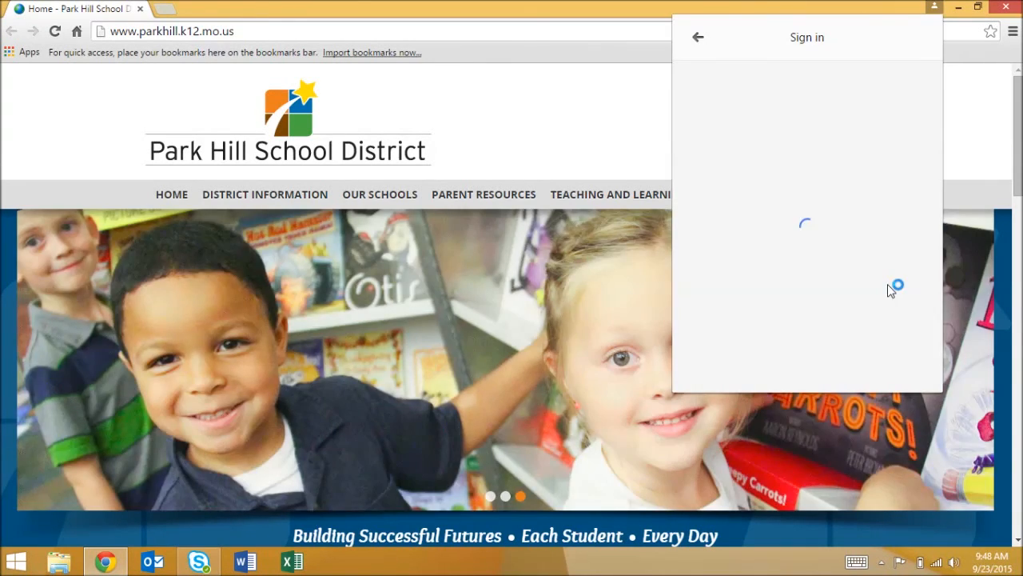
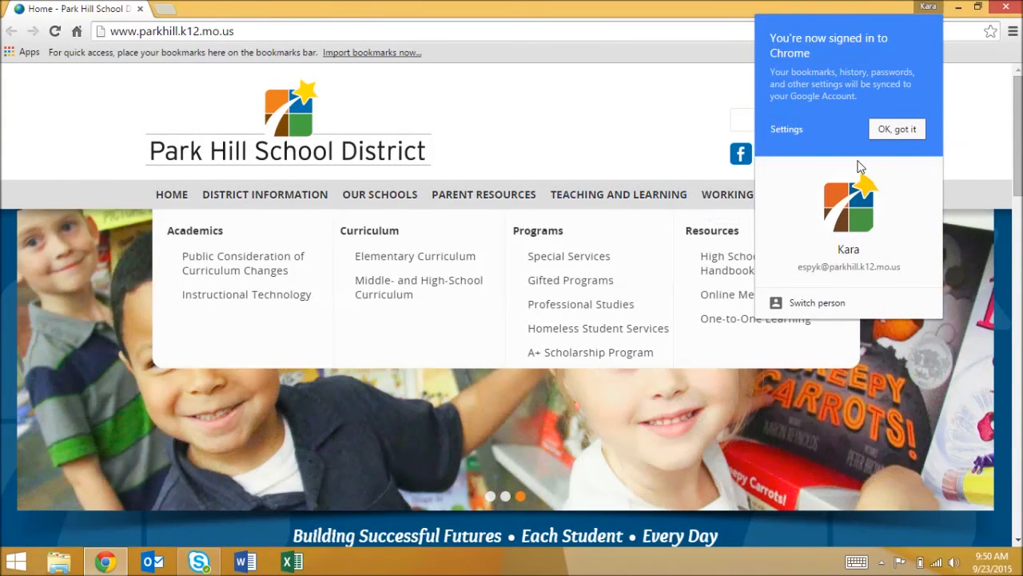
pyautogui.click(895, 128)
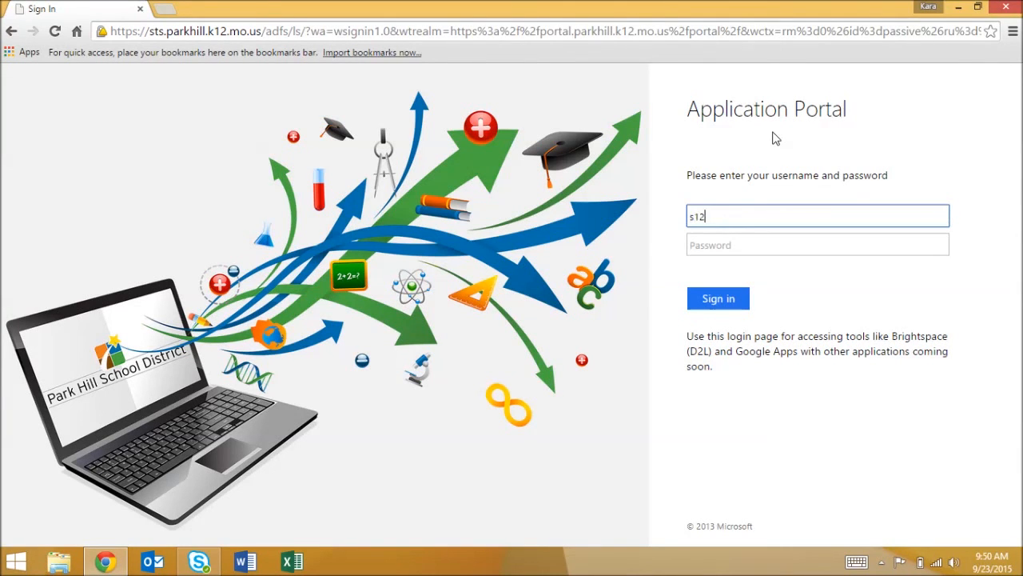
# Sign in to the district Application Portal so Google Drive's My Drive loads
pyautogui.click(718, 297)
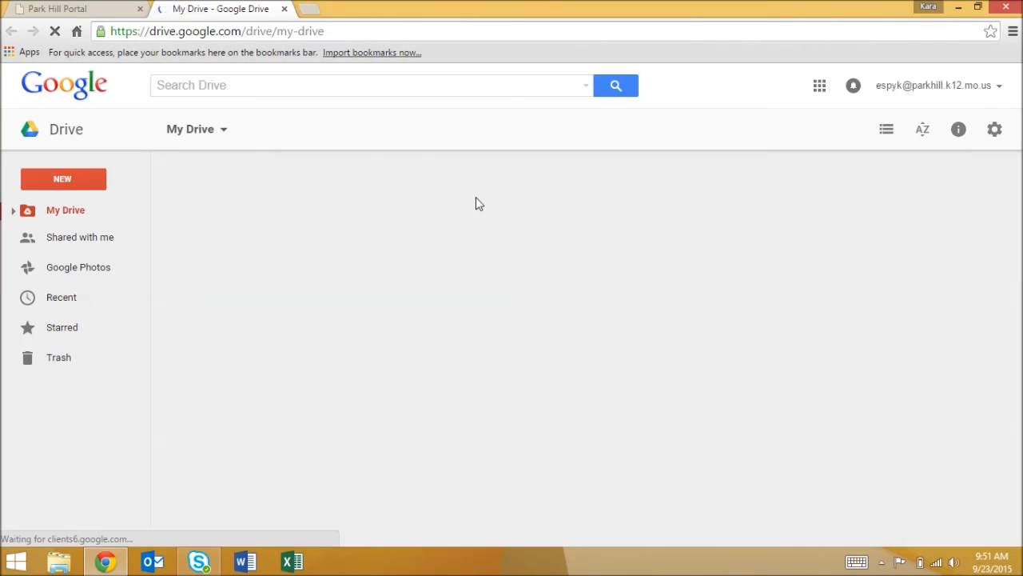
# Enable offline sync for Docs, Sheets, Slides and Drawings in Drive settings and save
pyautogui.click(994, 128)
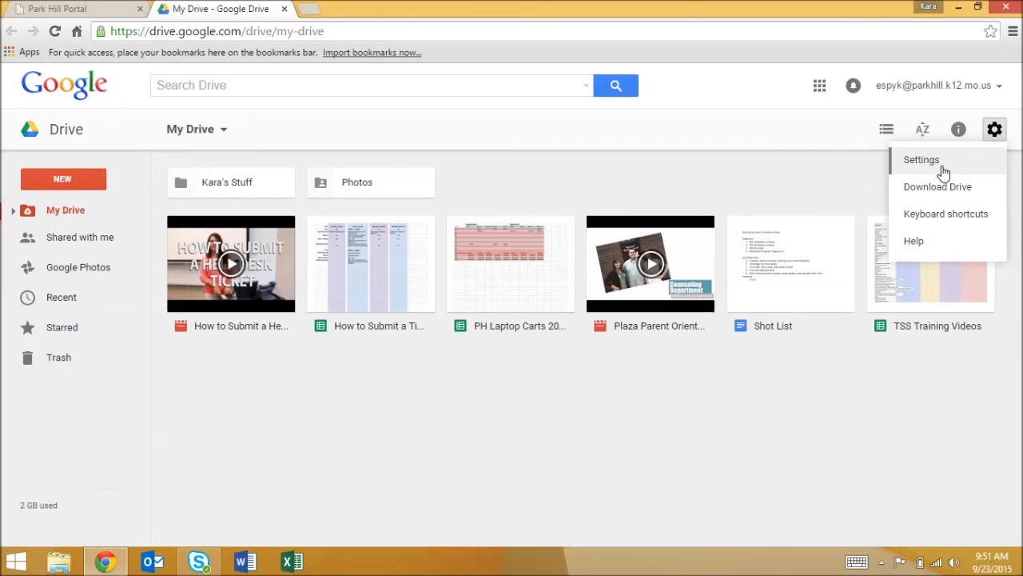
pyautogui.click(921, 160)
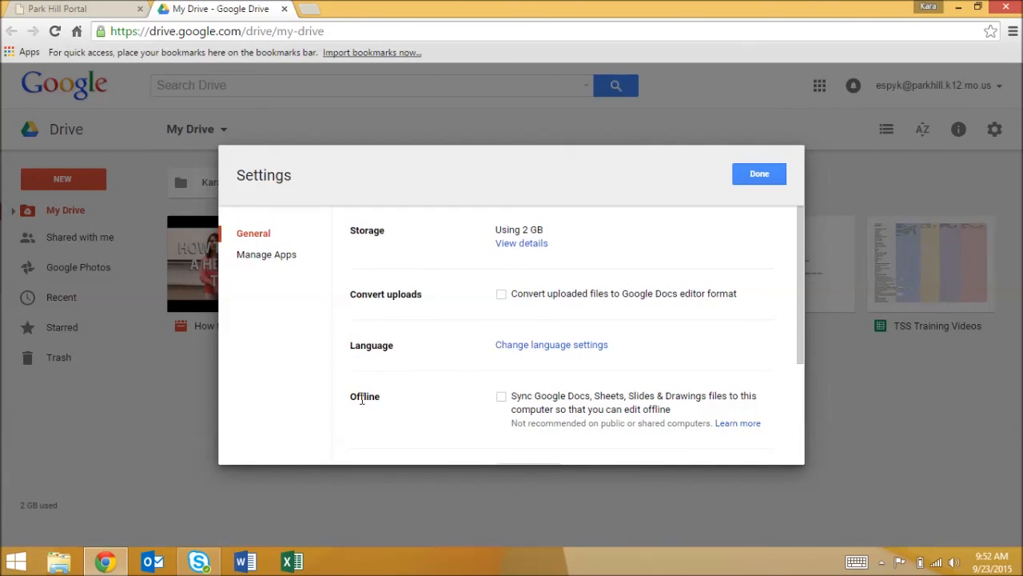
pyautogui.click(502, 397)
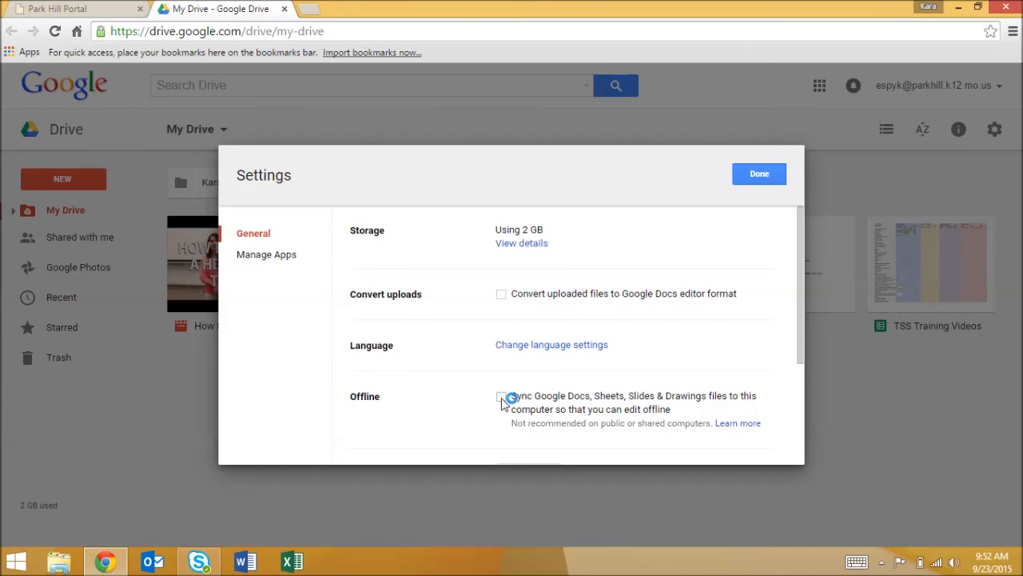
pyautogui.click(502, 397)
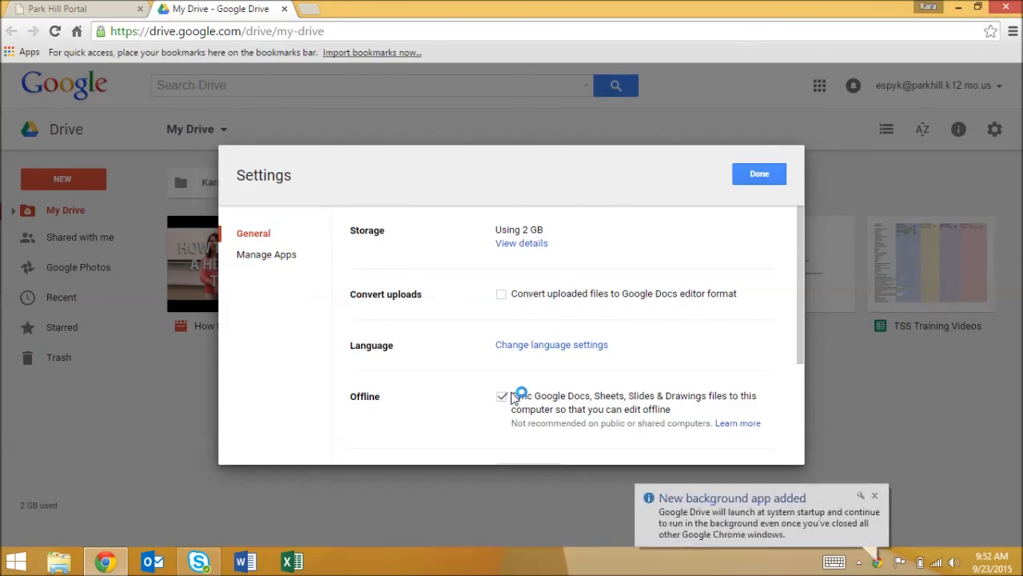
pyautogui.click(758, 173)
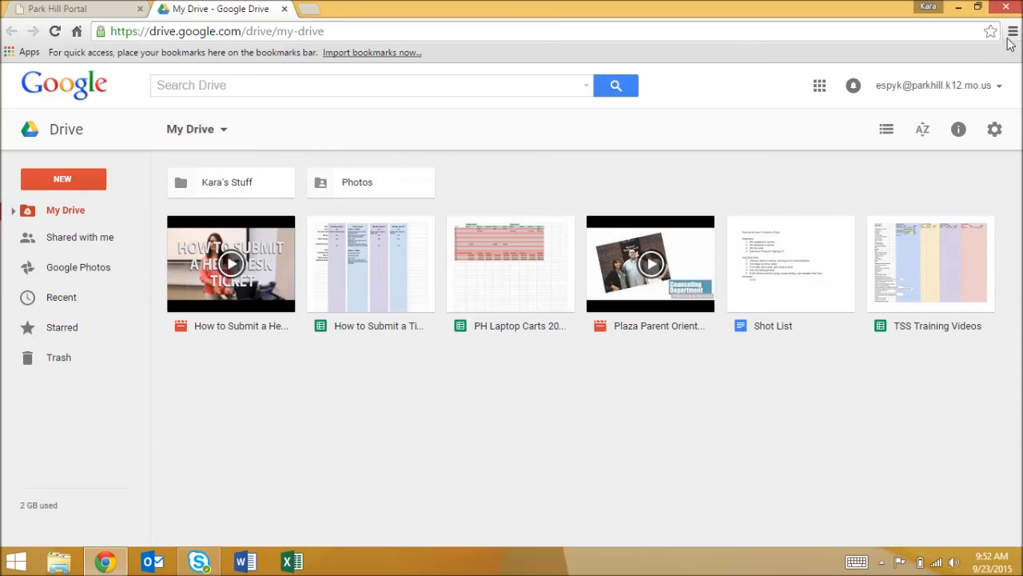
# Make Google Chrome the default browser for web links in Chrome settings
pyautogui.click(1012, 32)
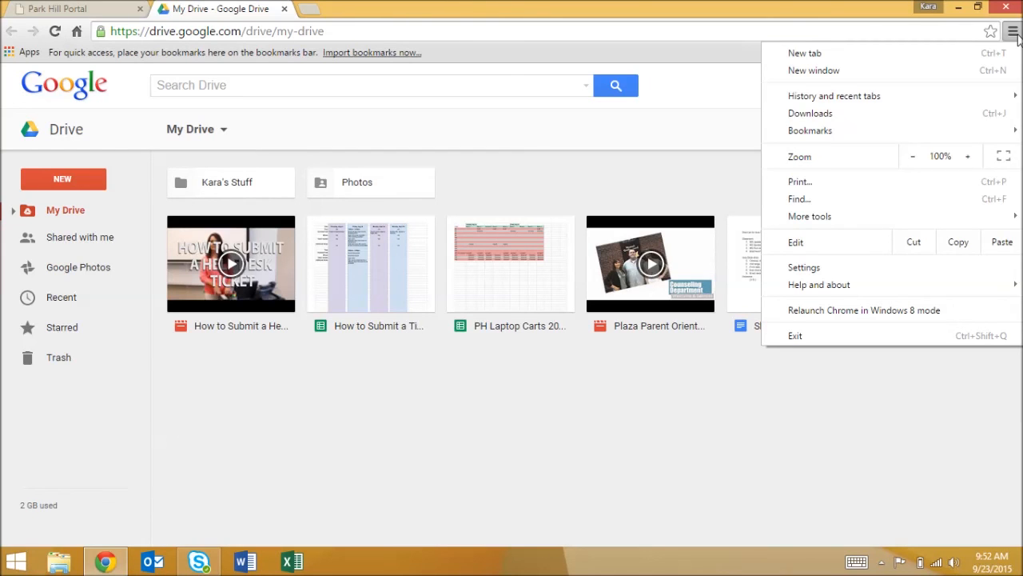
pyautogui.click(804, 267)
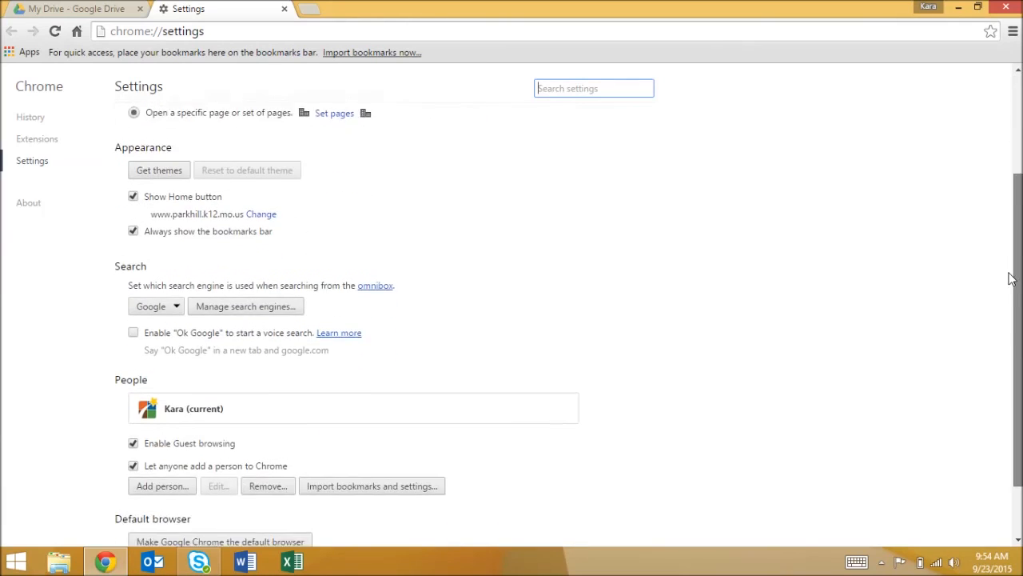
pyautogui.scroll(-3)
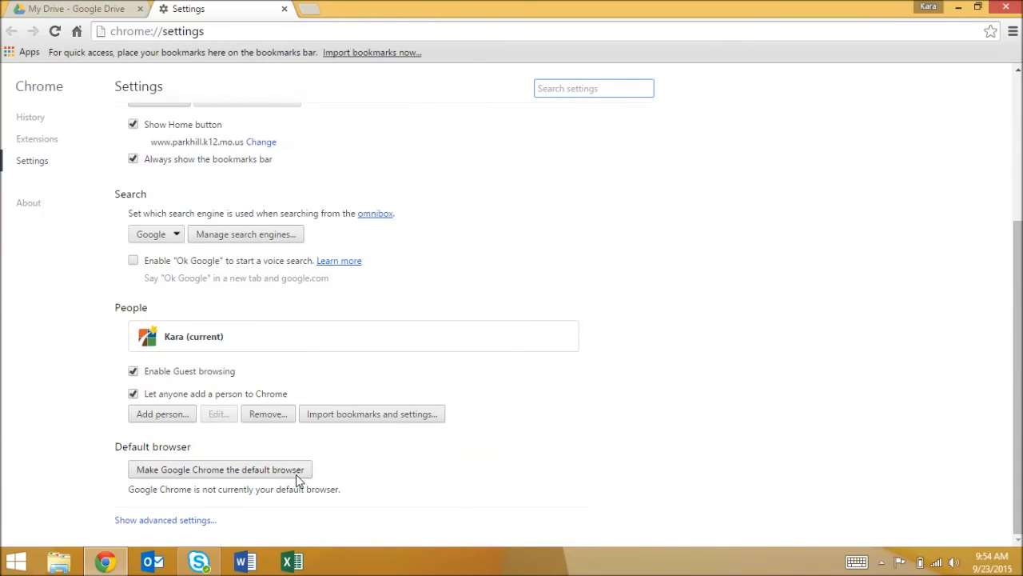
pyautogui.click(220, 470)
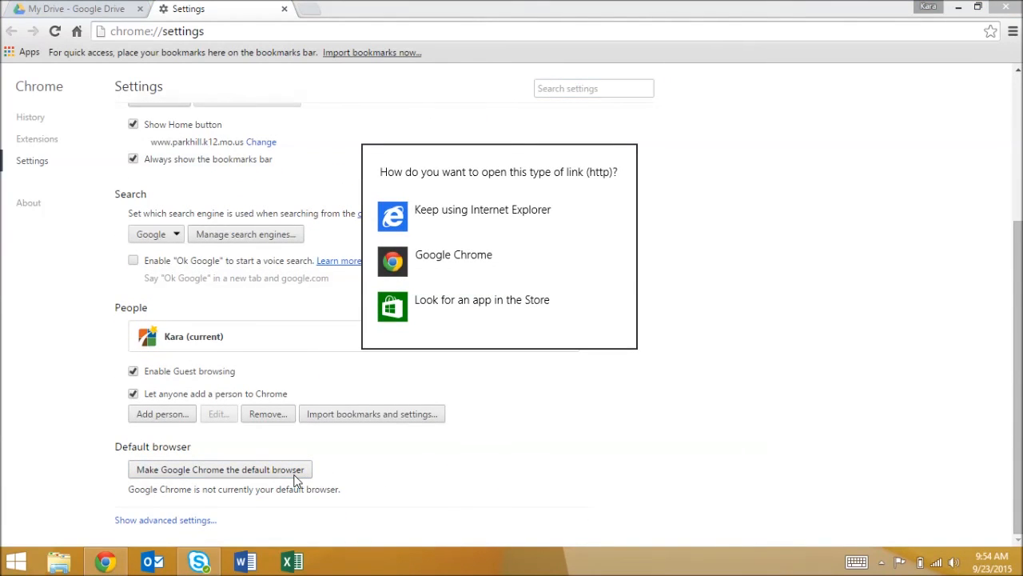
pyautogui.click(221, 470)
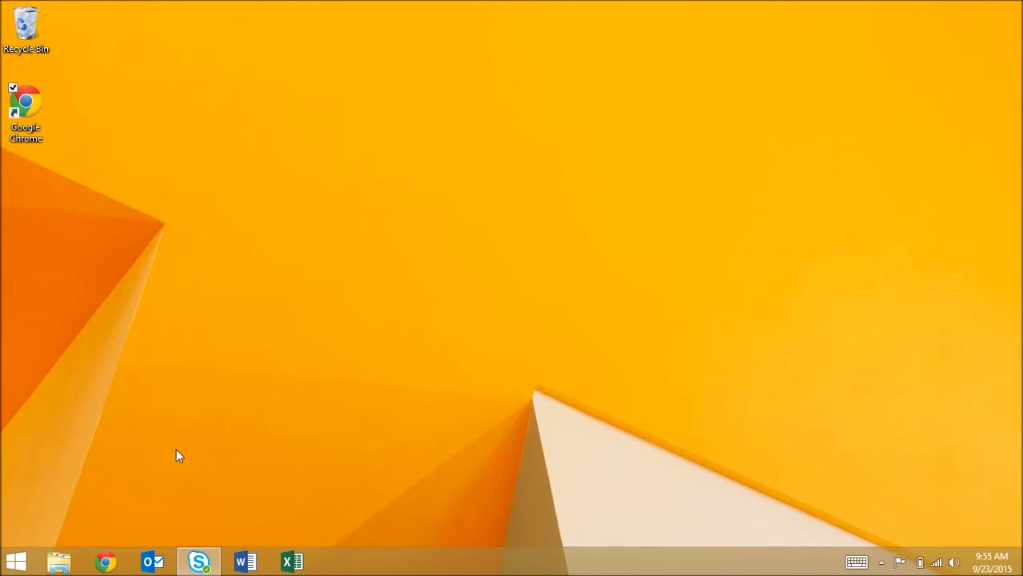
# Find and launch Google Drive for desktop from the Start search and begin setup
pyautogui.click(16, 559)
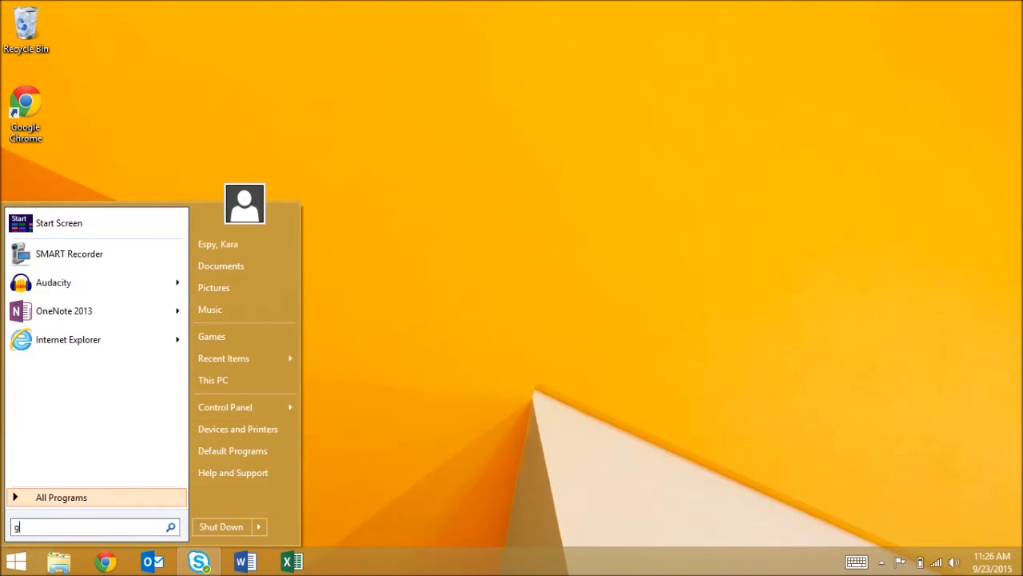
pyautogui.write('oogle driv')
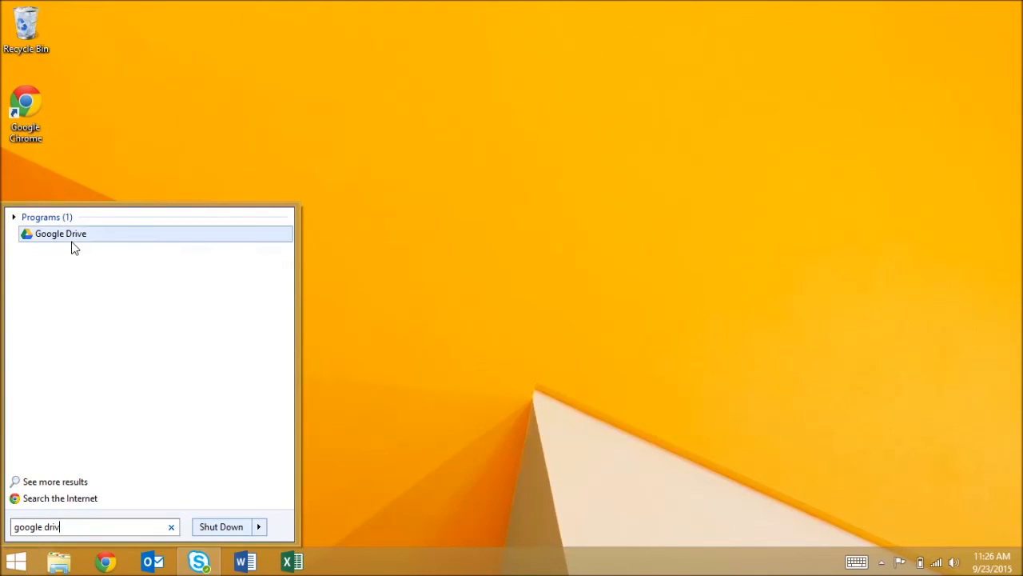
pyautogui.click(61, 233)
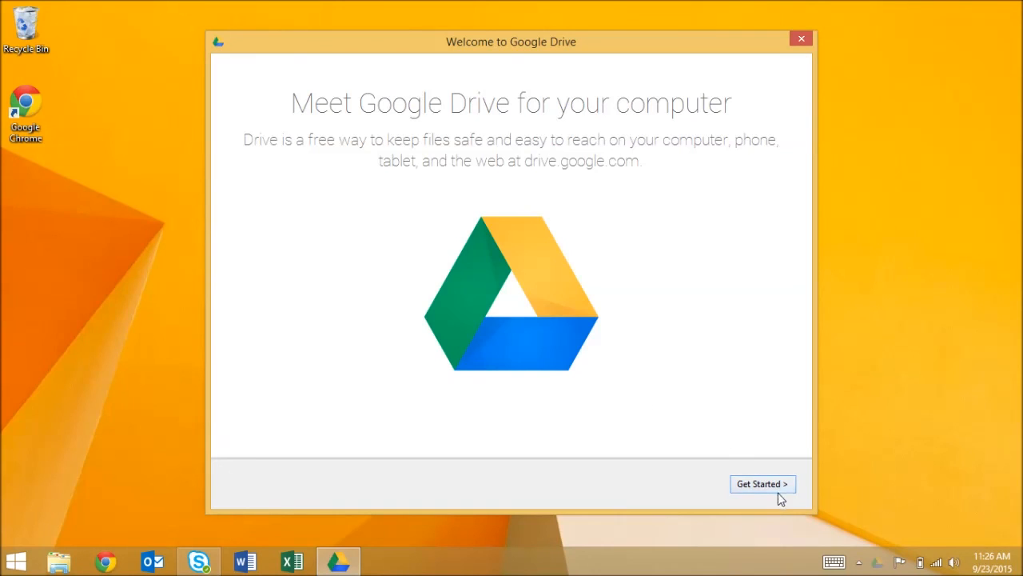
pyautogui.click(761, 483)
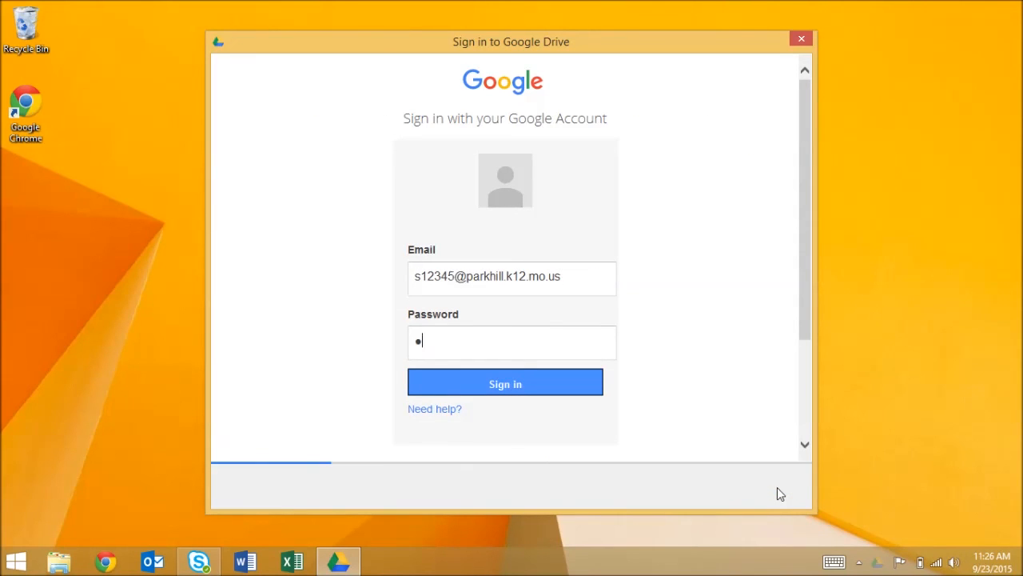
# Sign in with the school account through the portal and finish the Drive desktop setup
pyautogui.click(506, 383)
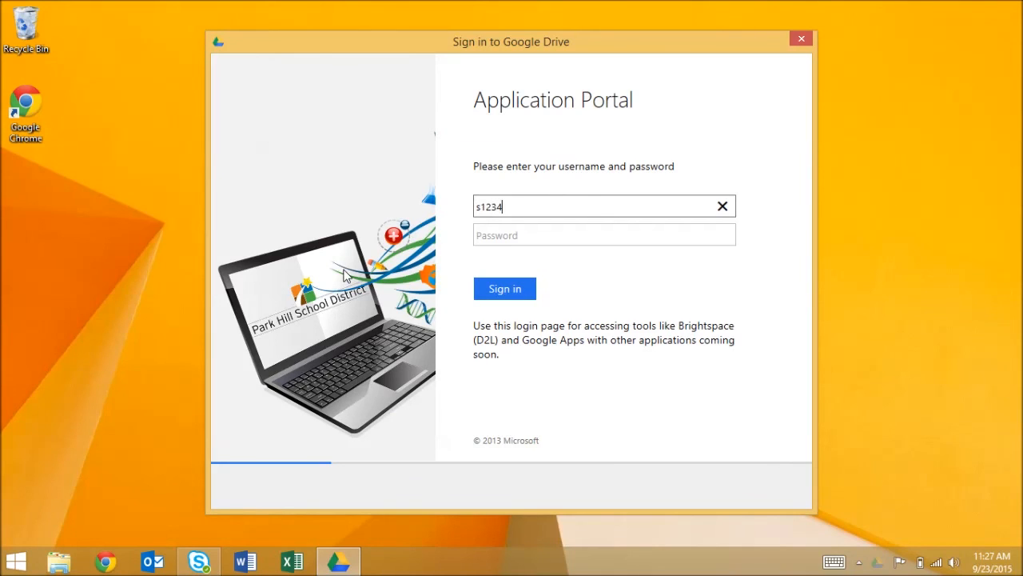
pyautogui.click(505, 288)
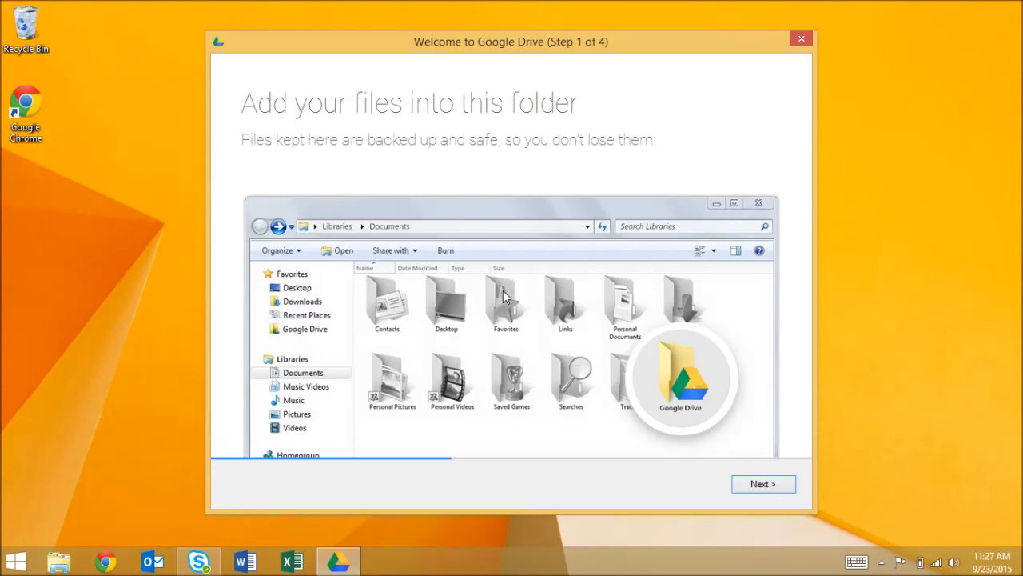
pyautogui.click(763, 483)
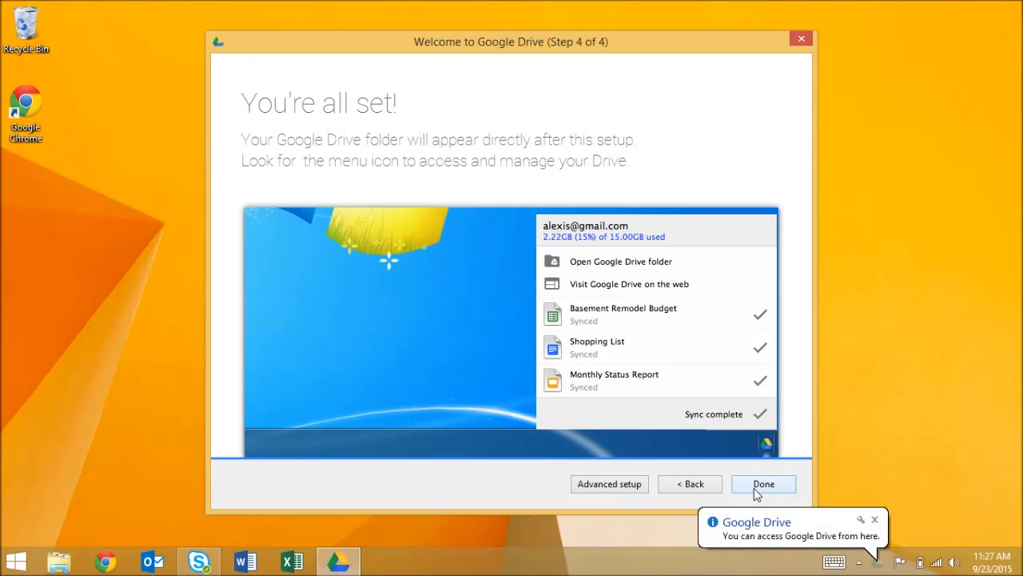
pyautogui.click(763, 482)
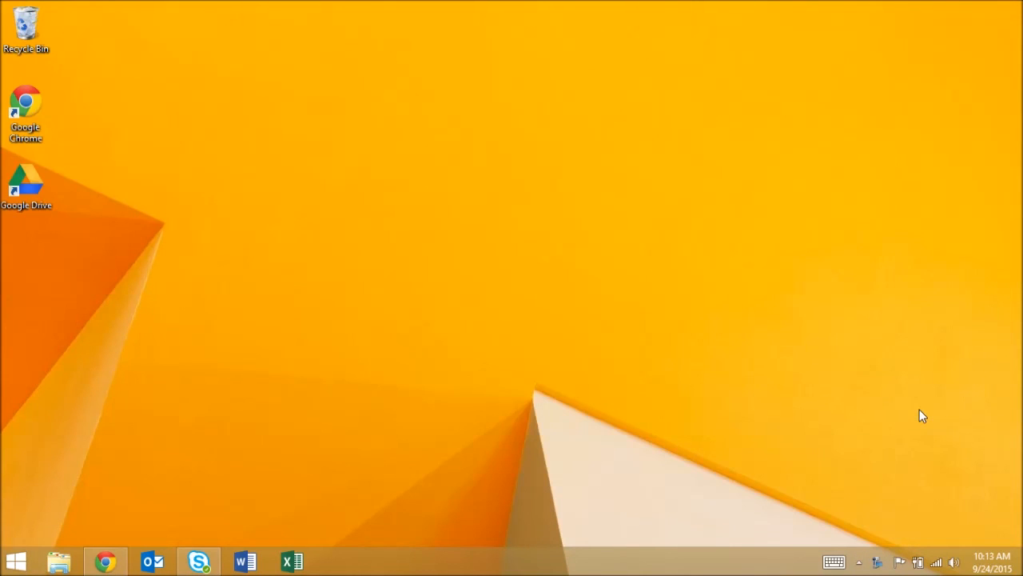
# Open the local Google Drive folder from its desktop shortcut to see the synced files
pyautogui.click(26, 184)
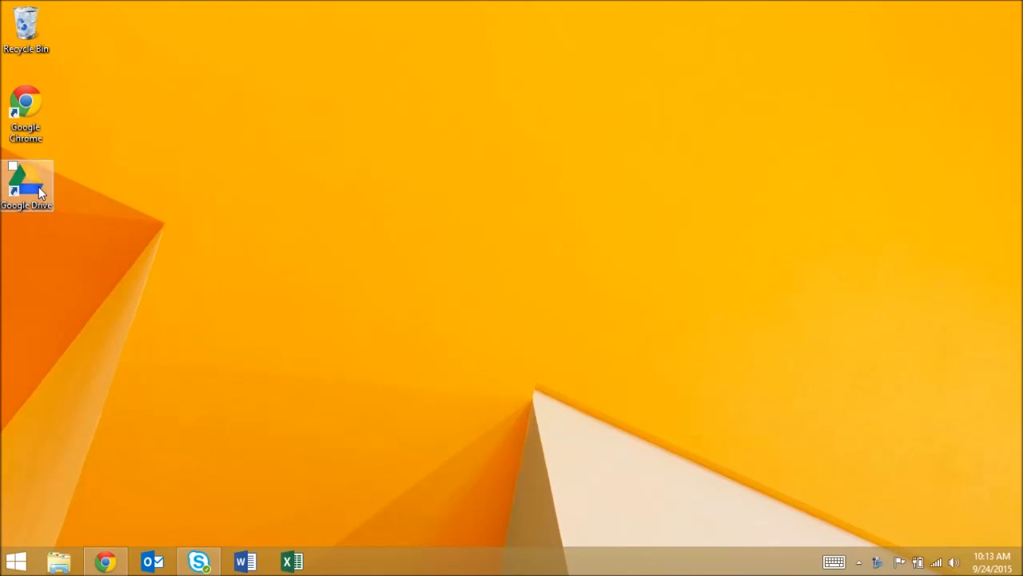
pyautogui.moveTo(26, 184)
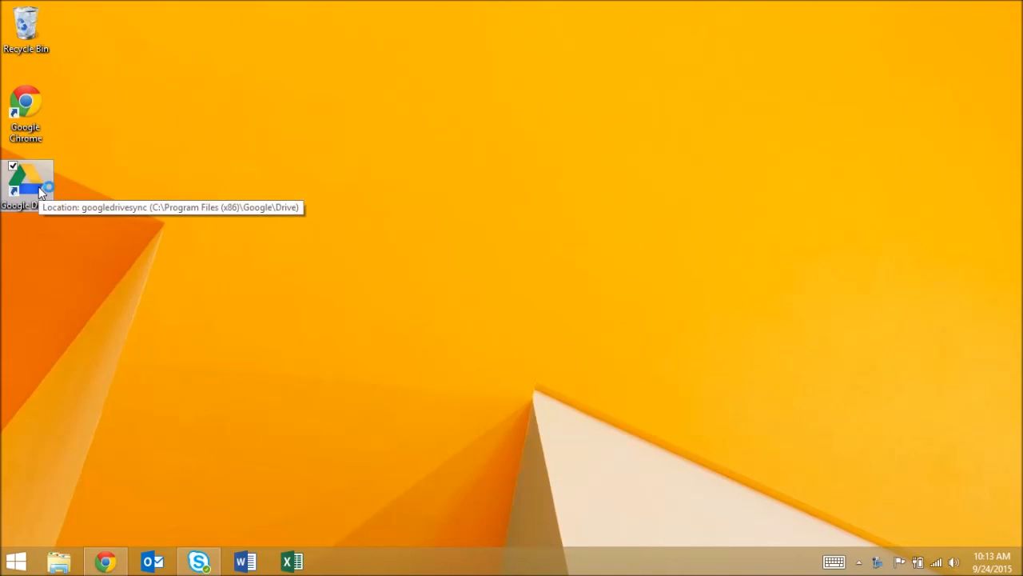
pyautogui.moveTo(135, 265)
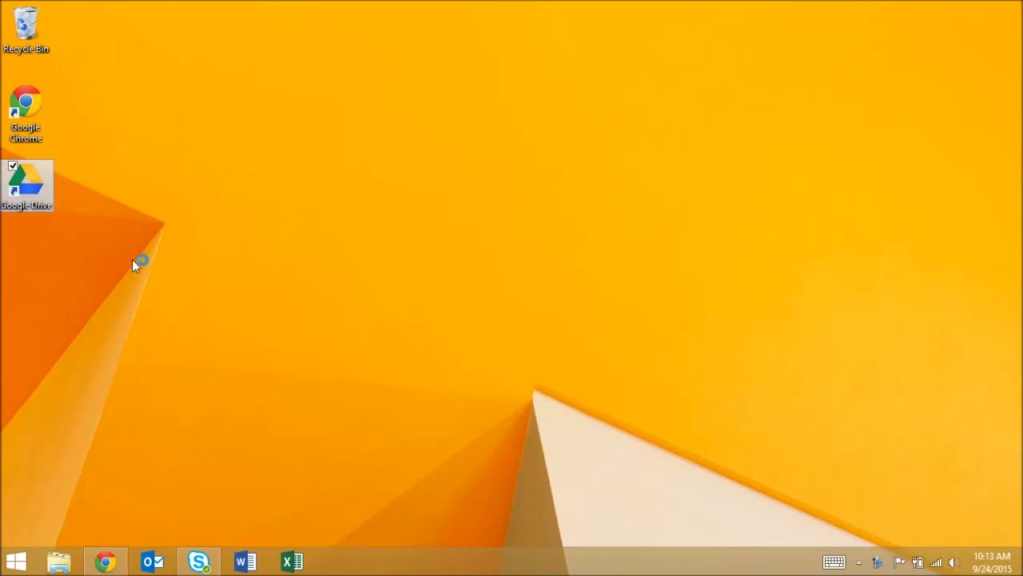
pyautogui.doubleClick(25, 179)
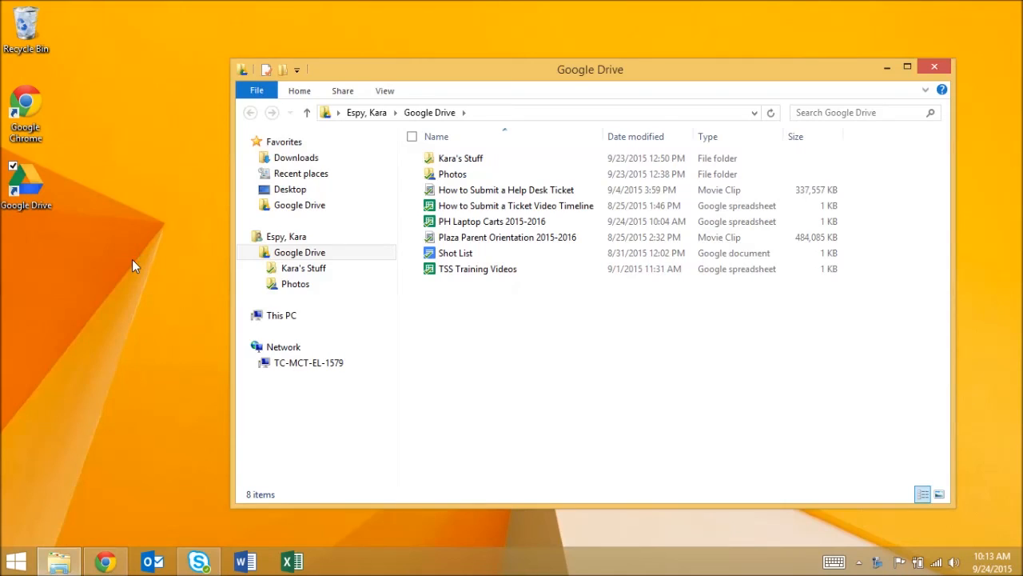
pyautogui.click(515, 205)
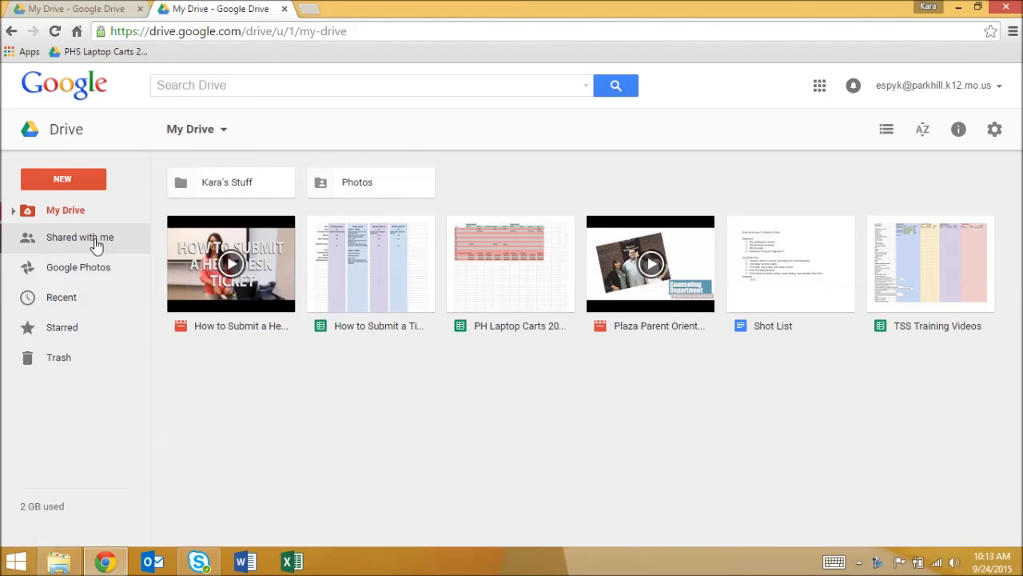
# Add the shared Test Document 1 to My Drive from Shared with me, then minimize Chrome
pyautogui.click(80, 236)
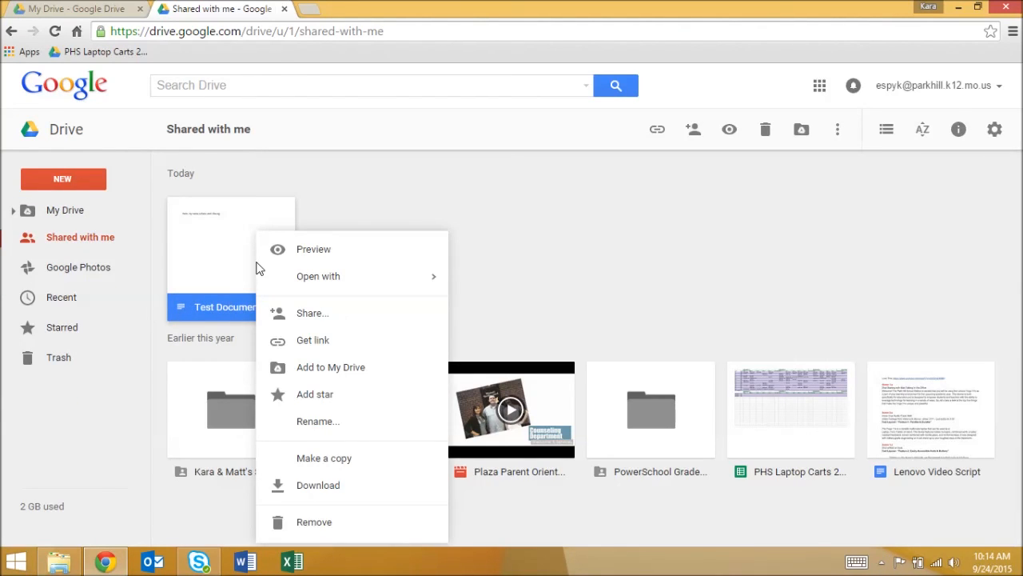
pyautogui.click(329, 366)
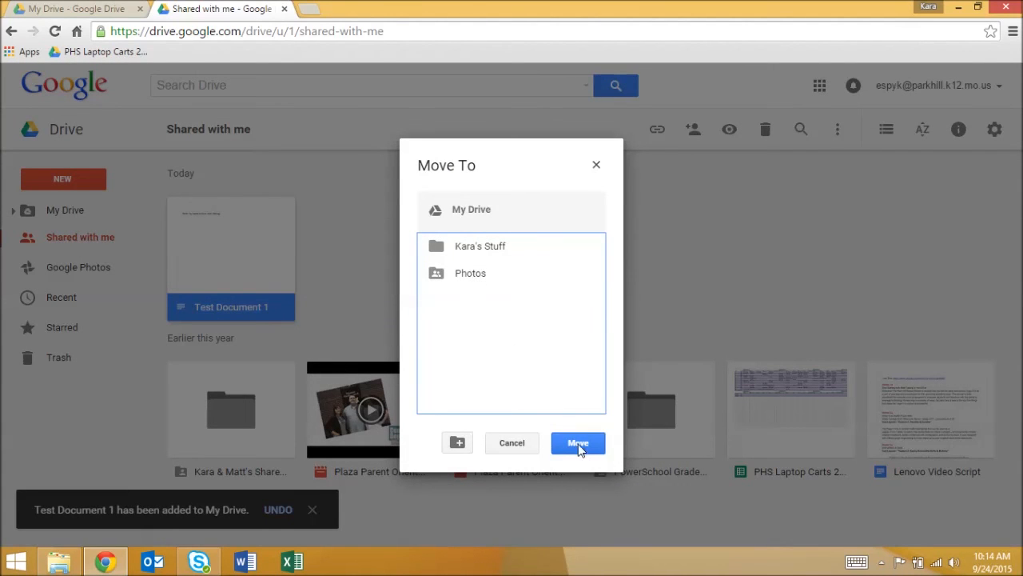
pyautogui.click(579, 443)
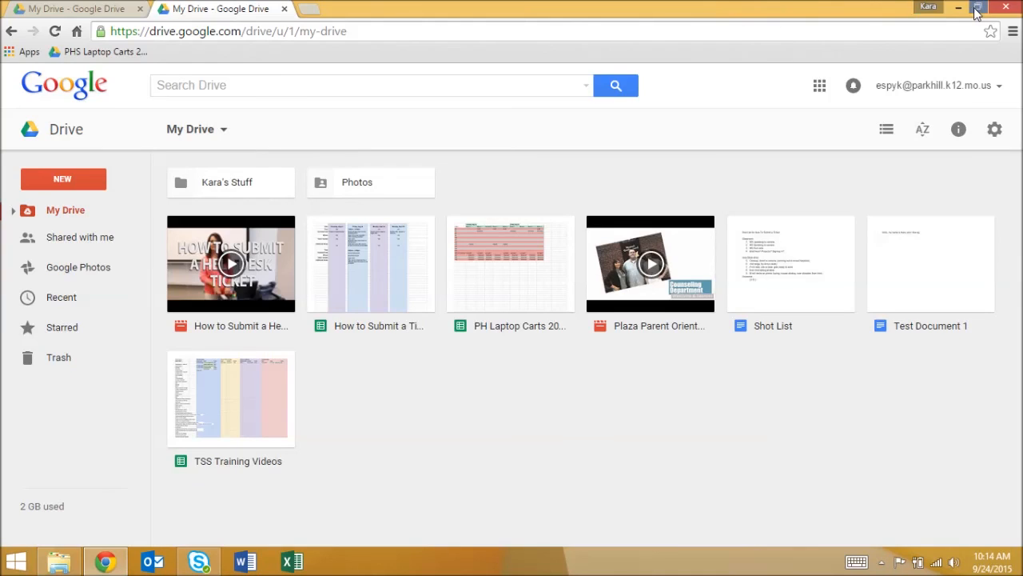
pyautogui.click(959, 6)
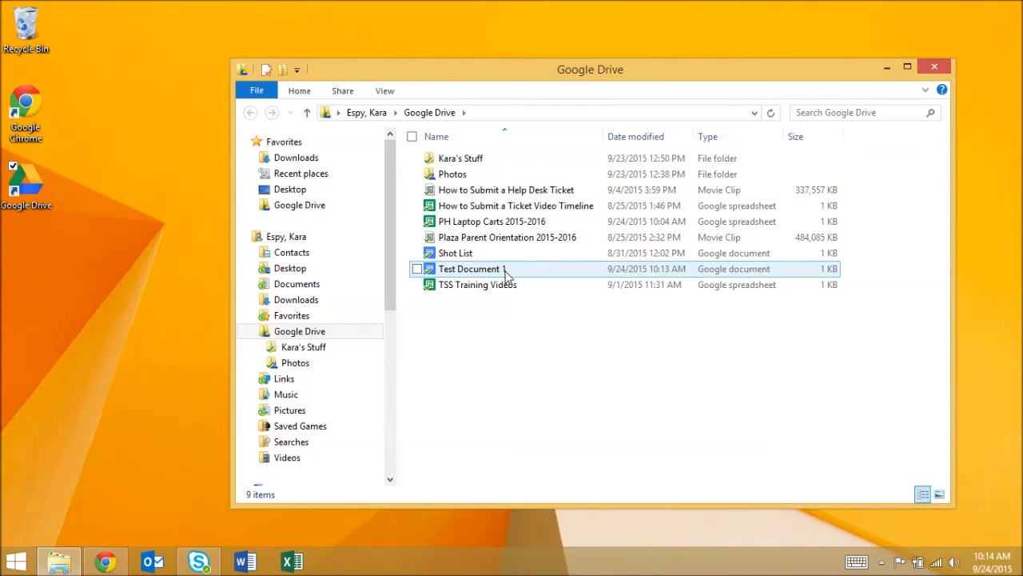
# Open Test Document 1 from the synced folder and again from My Drive in Google Docs
pyautogui.doubleClick(470, 269)
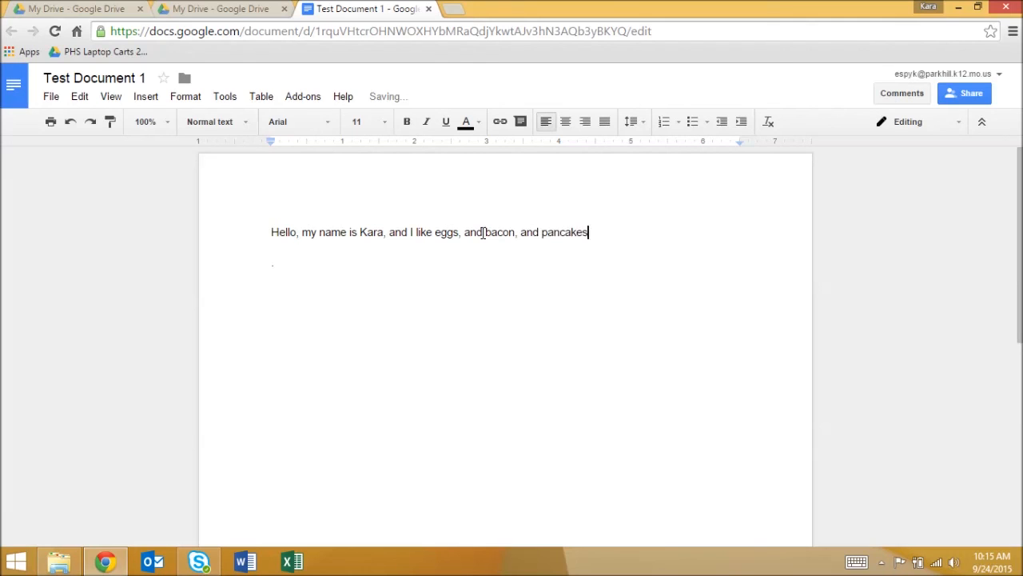
pyautogui.click(216, 9)
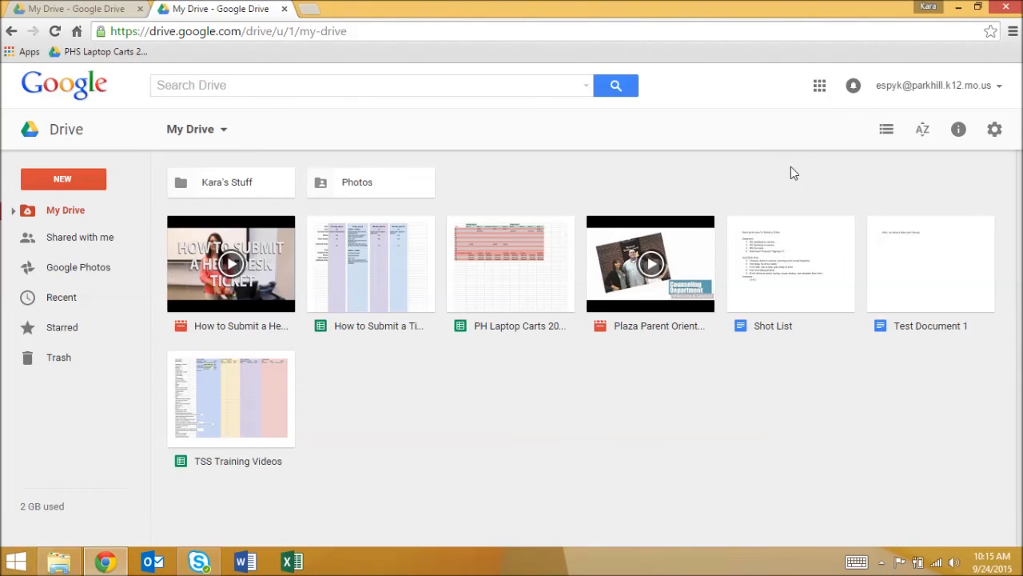
pyautogui.doubleClick(931, 264)
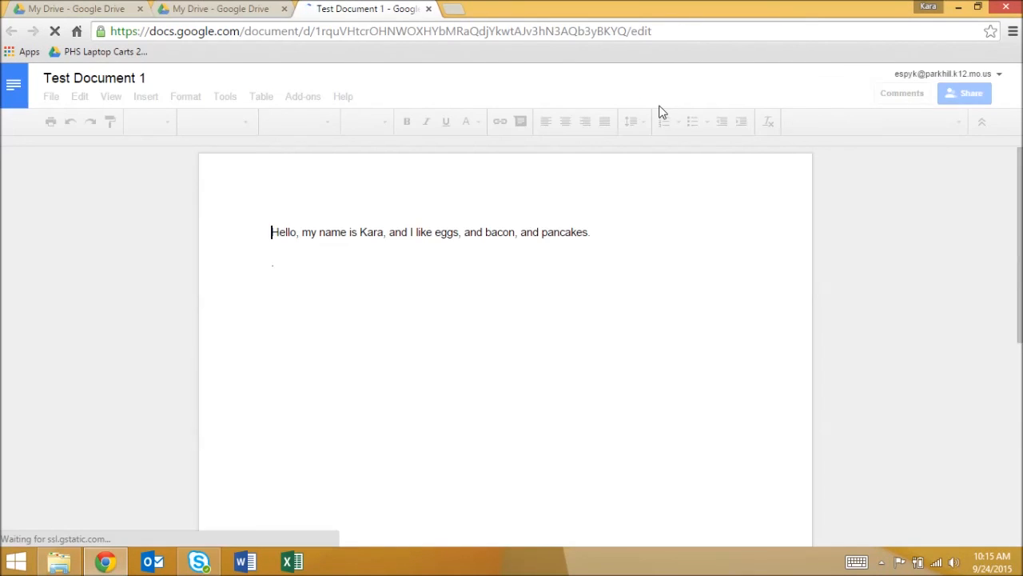